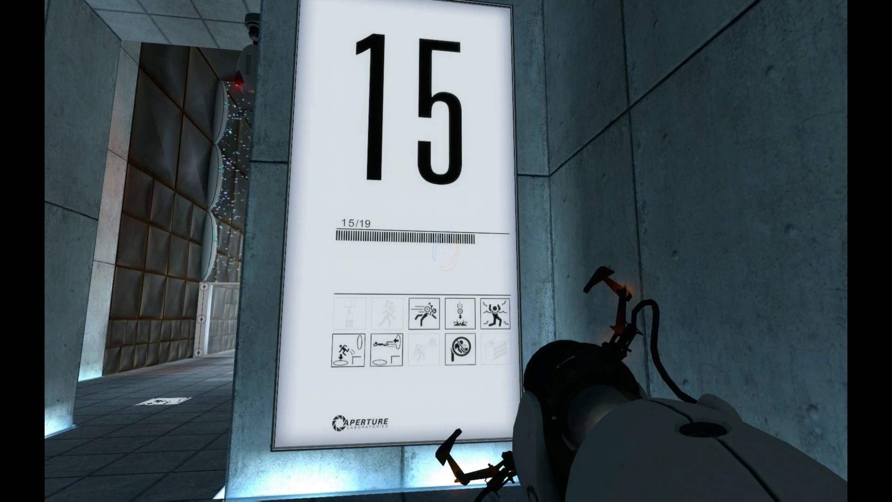
{"action": "mouse_move", "coordinate": [446, 251]}
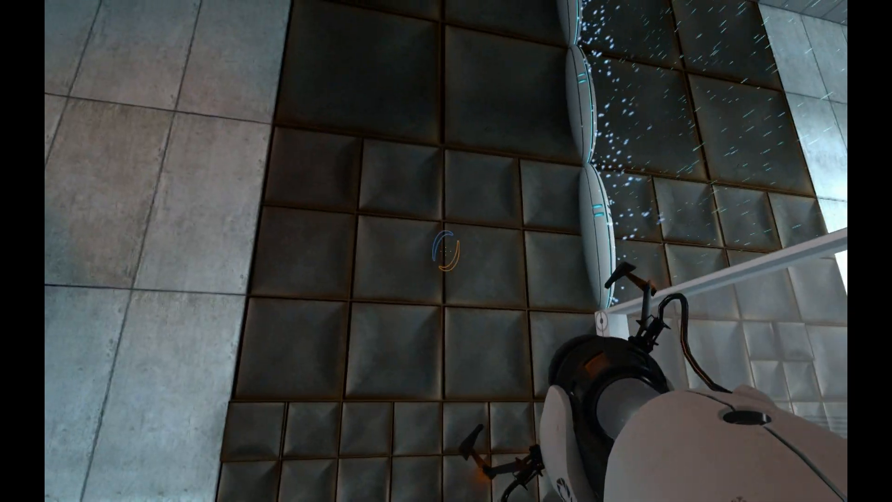
{"action": "mouse_move", "coordinate": [446, 250]}
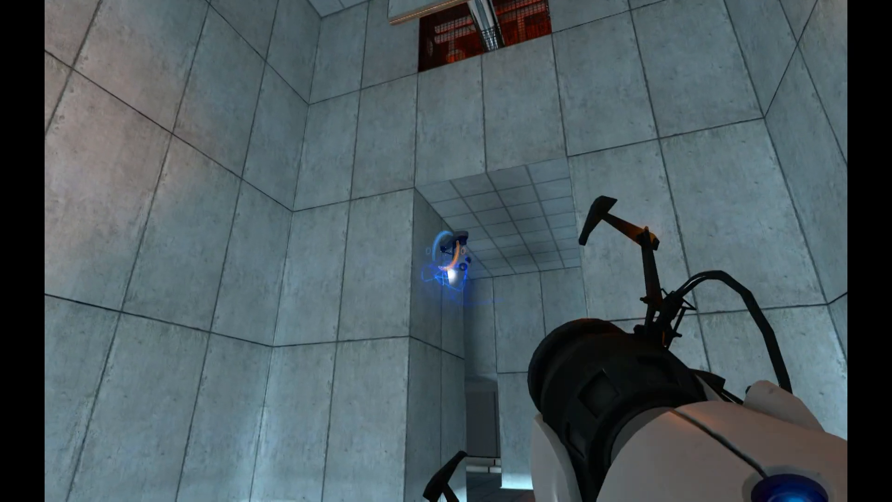
{"action": "mouse_move", "coordinate": [446, 250]}
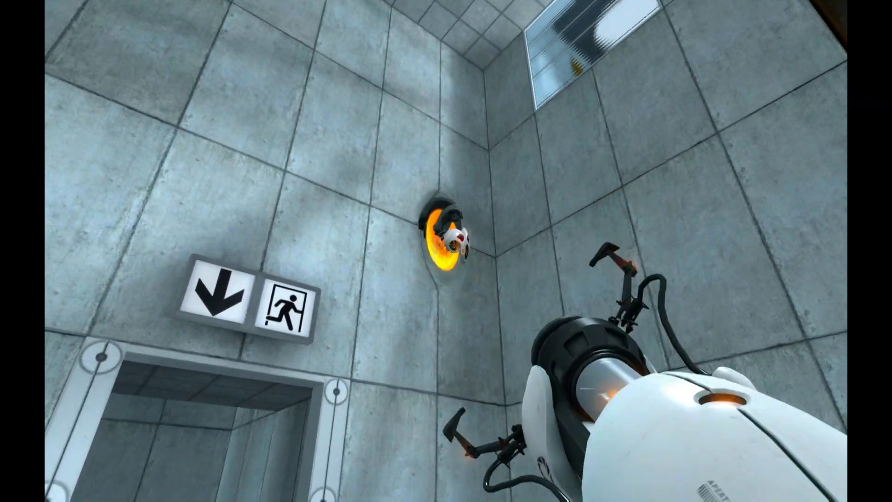
{"action": "mouse_move", "coordinate": [446, 251]}
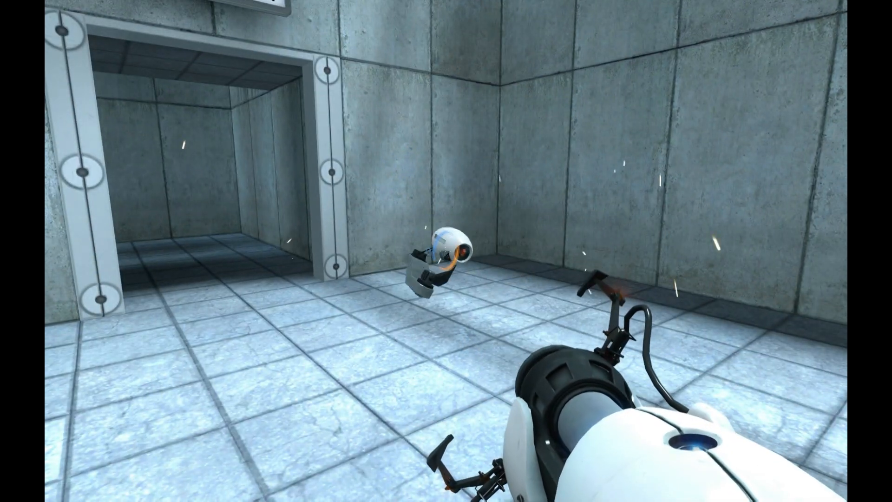
{"action": "mouse_move", "coordinate": [446, 251]}
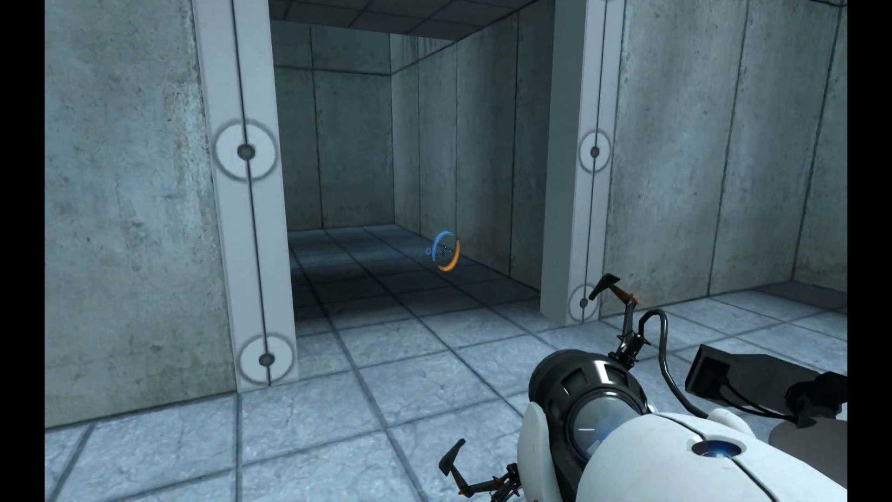
Walk forward through the chamber onto the high ledge above the floor channel
{"action": "key", "text": "w"}
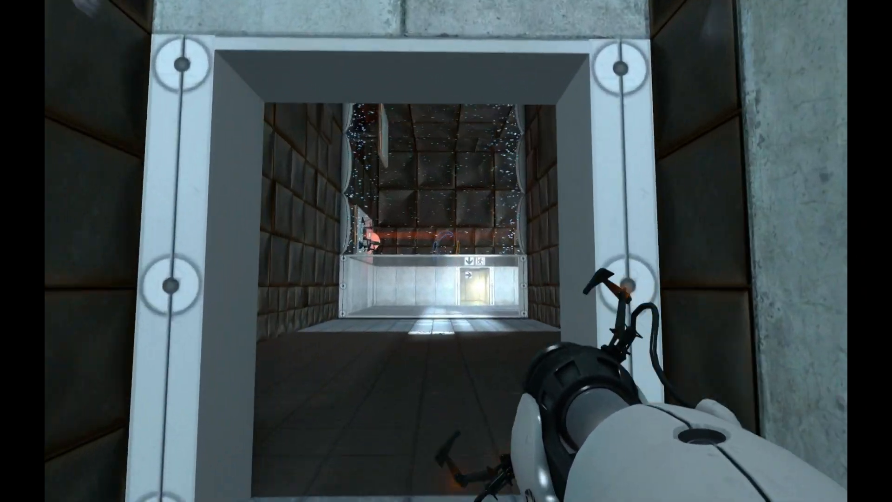
{"action": "mouse_move", "coordinate": [446, 251]}
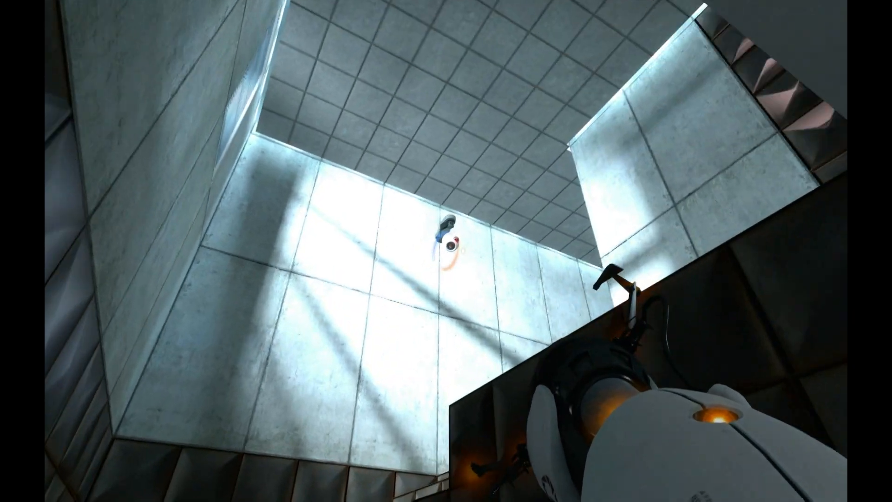
{"action": "mouse_move", "coordinate": [446, 251]}
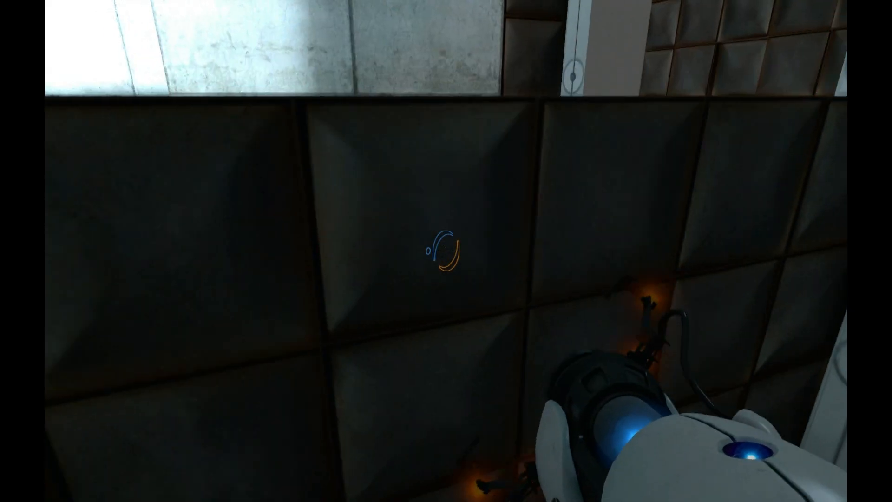
{"action": "mouse_move", "coordinate": [446, 251]}
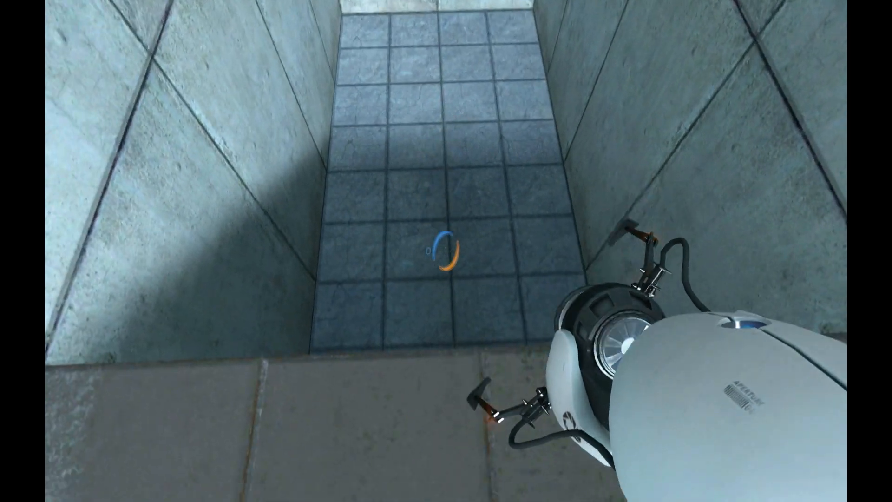
Drop from the high ledge toward the tiled floor beside the glass enclosures
{"action": "left_click", "coordinate": [446, 251]}
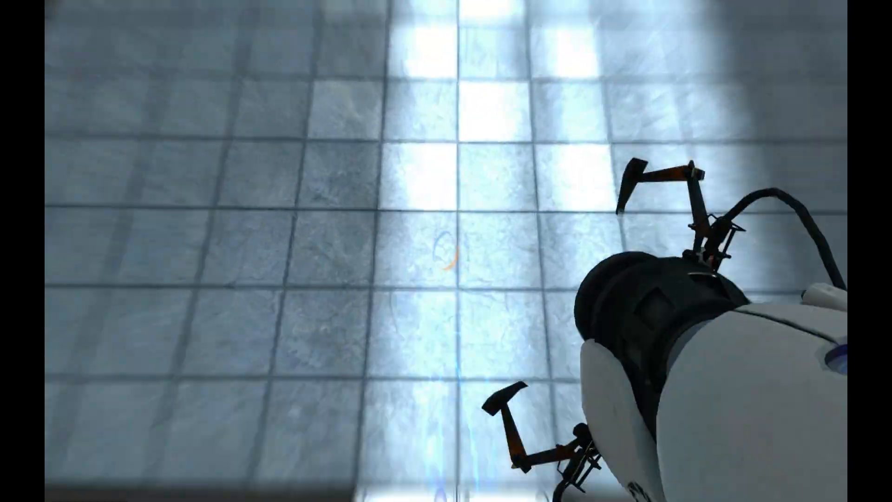
{"action": "mouse_move", "coordinate": [446, 251]}
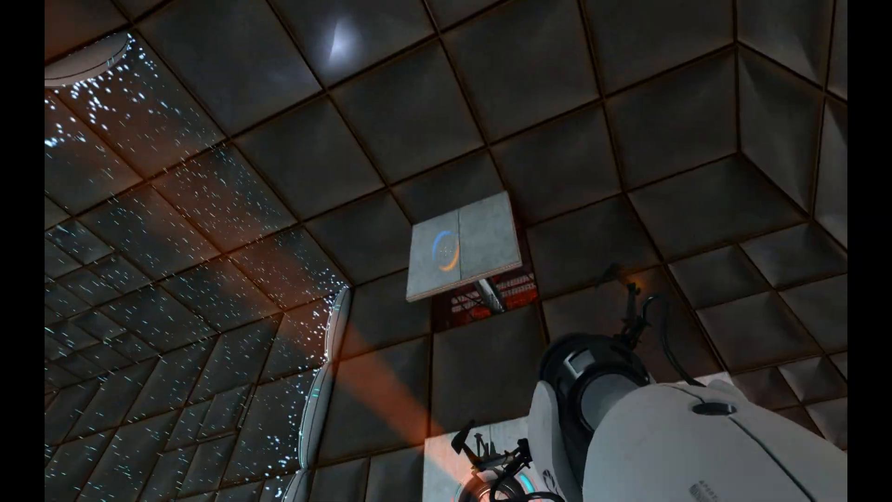
{"action": "mouse_move", "coordinate": [446, 251]}
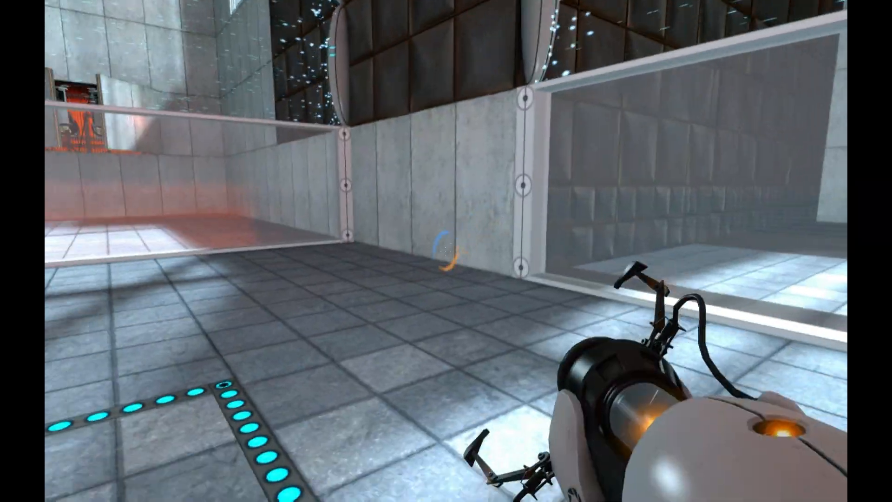
Shoot a blue portal onto the wall beside the flipping-panel camera opening
{"action": "left_click", "coordinate": [446, 251]}
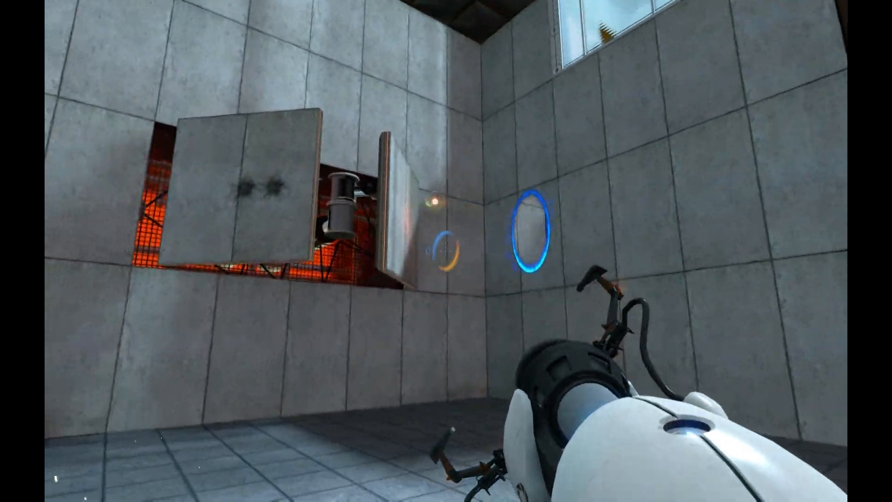
{"action": "mouse_move", "coordinate": [446, 251]}
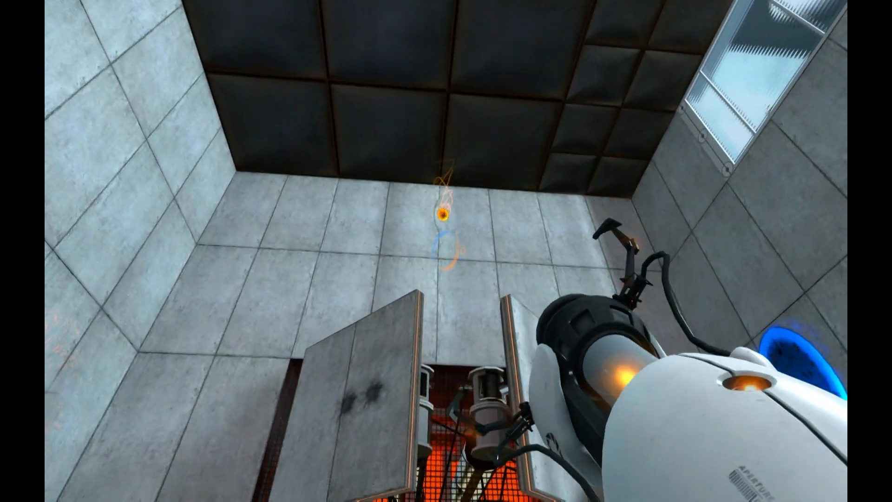
{"action": "mouse_move", "coordinate": [446, 251]}
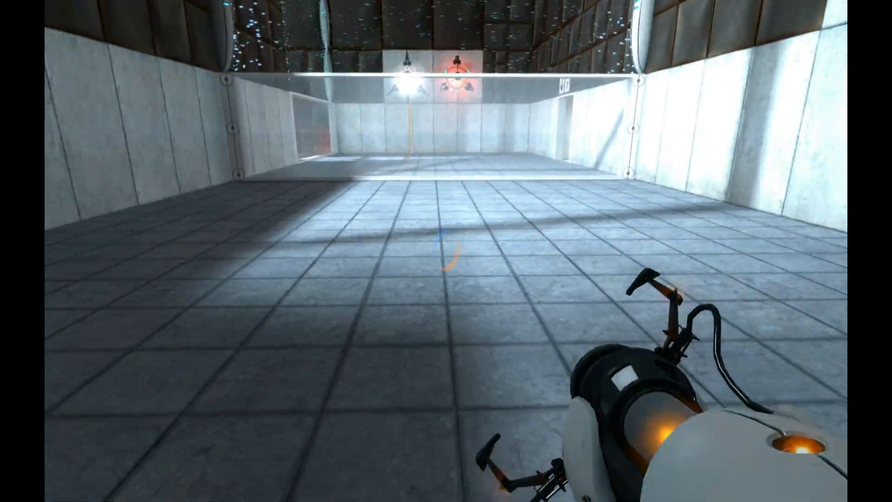
Place an orange portal above the exit doorway, knocking down the nearby camera
{"action": "left_click", "coordinate": [446, 251]}
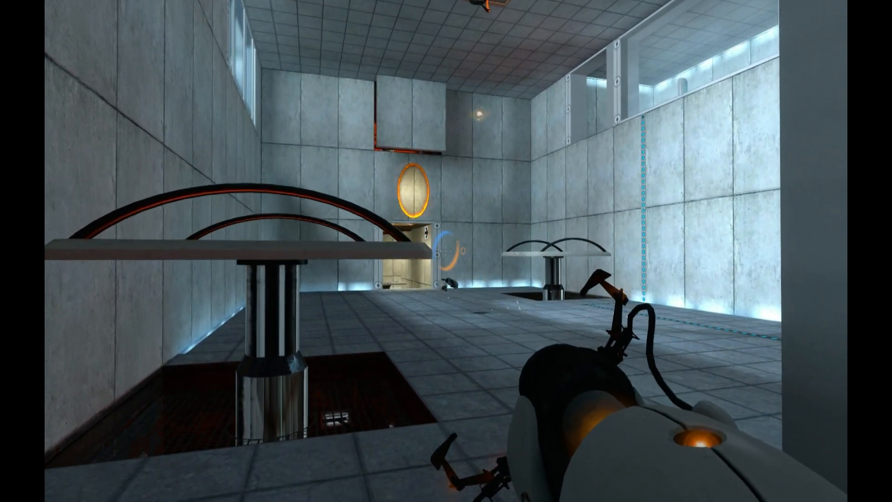
{"action": "mouse_move", "coordinate": [446, 251]}
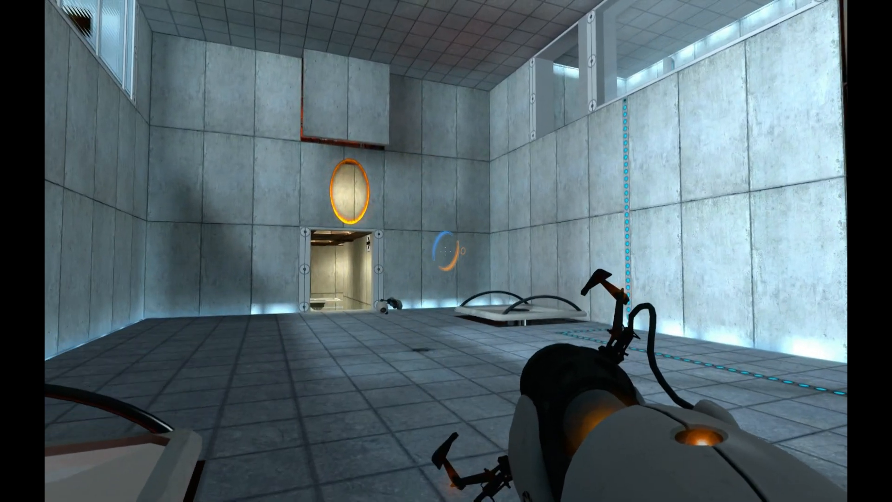